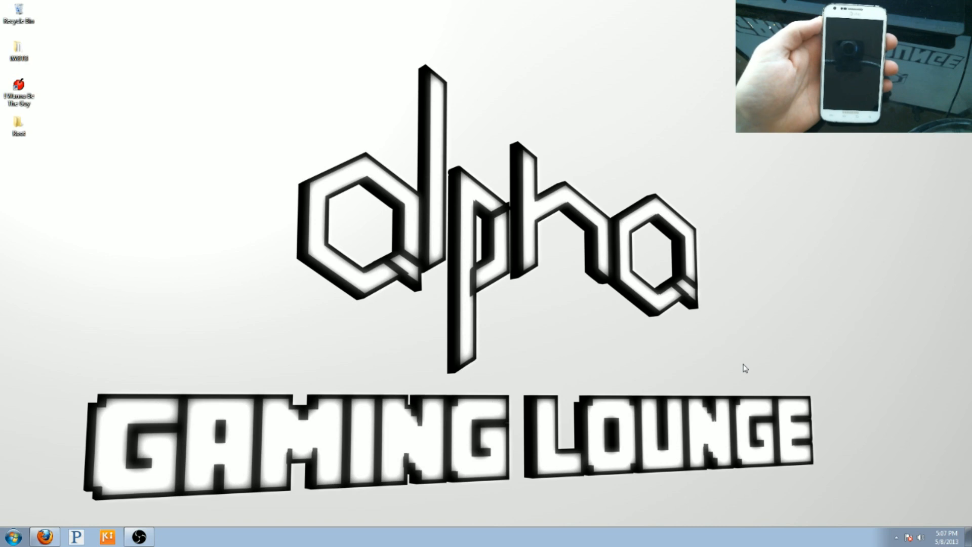
mouse_move(636, 322)
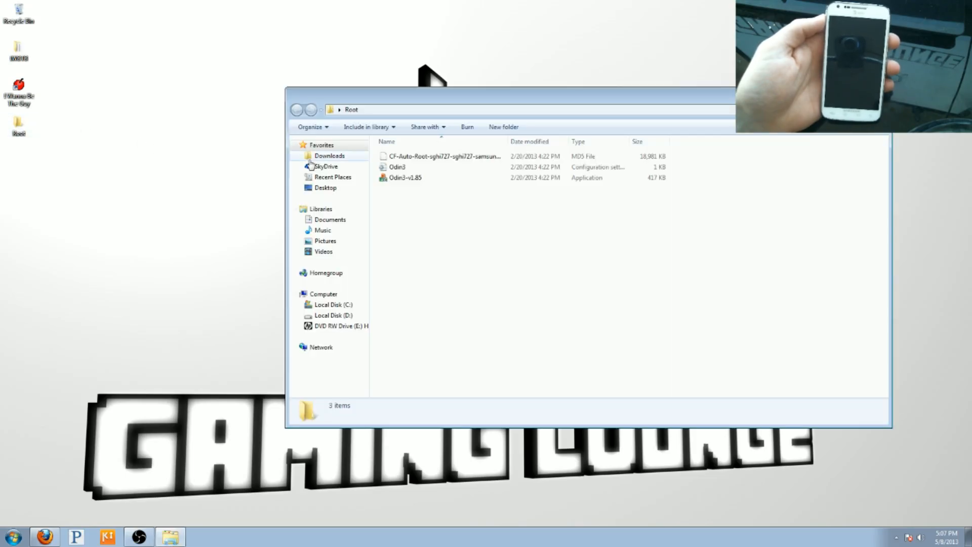
- Launch Odin3 v1.85 from the Root folder with the phone in download mode on COM4
left_click(444, 156)
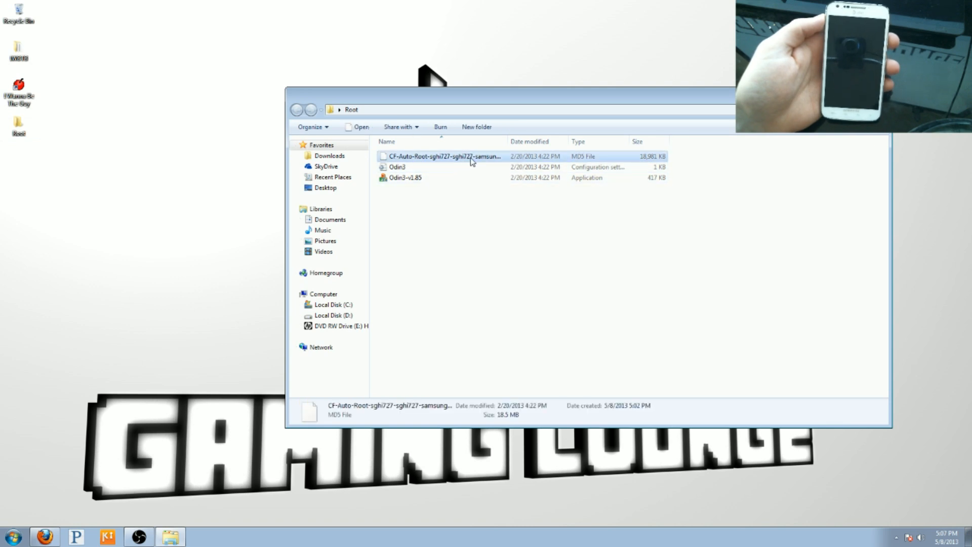
left_click(404, 177)
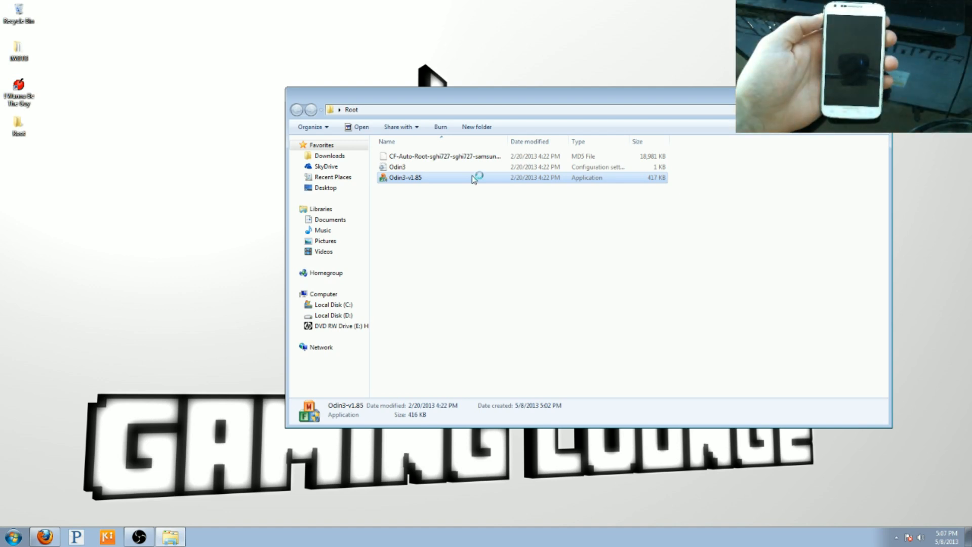
double_click(405, 178)
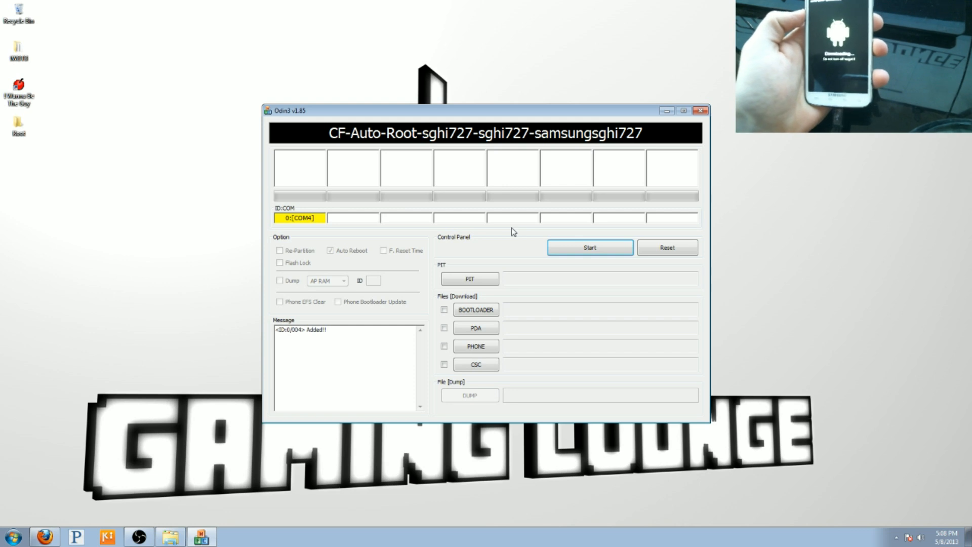
- Set the CF-Auto-Root-sghi727 .tar.md5 as the PDA package and flash it to the phone
left_click(476, 328)
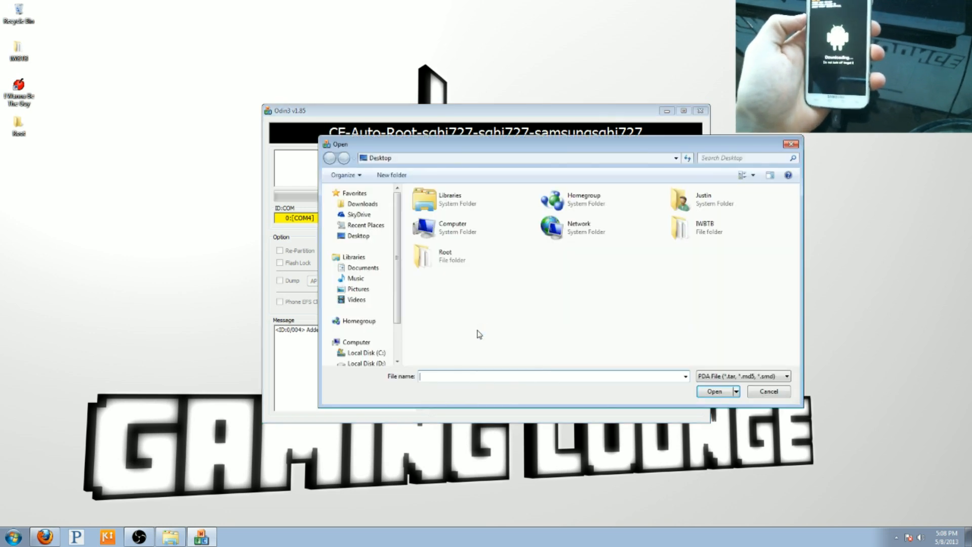
double_click(444, 256)
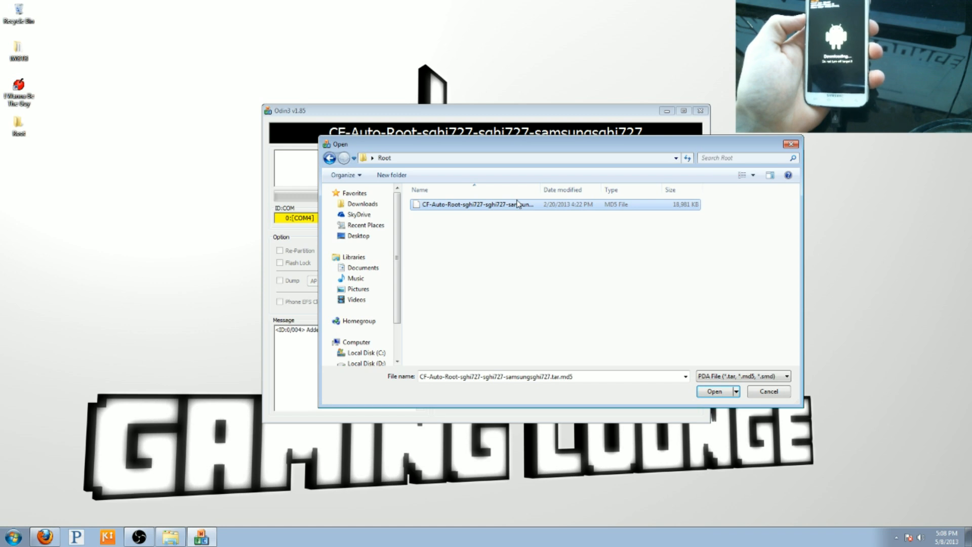
left_click(714, 391)
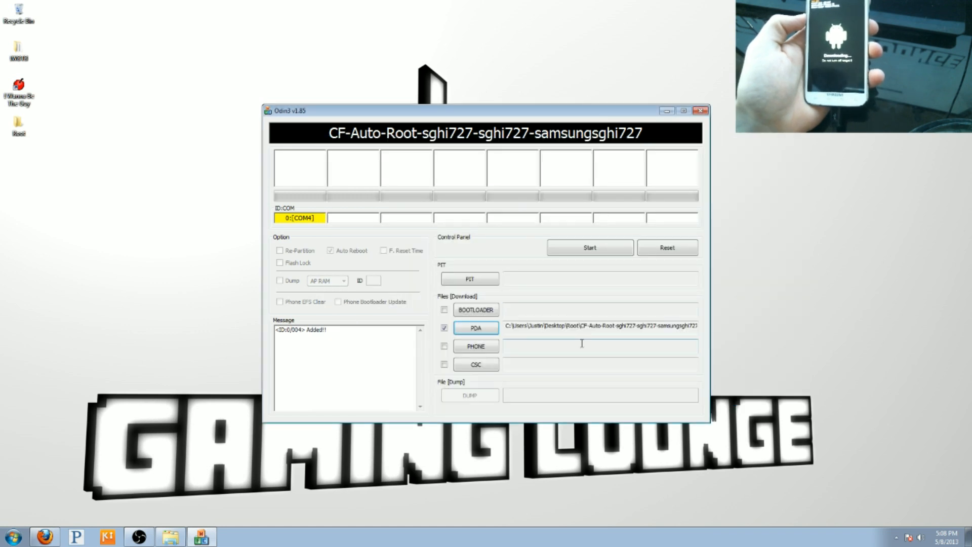
left_click(589, 247)
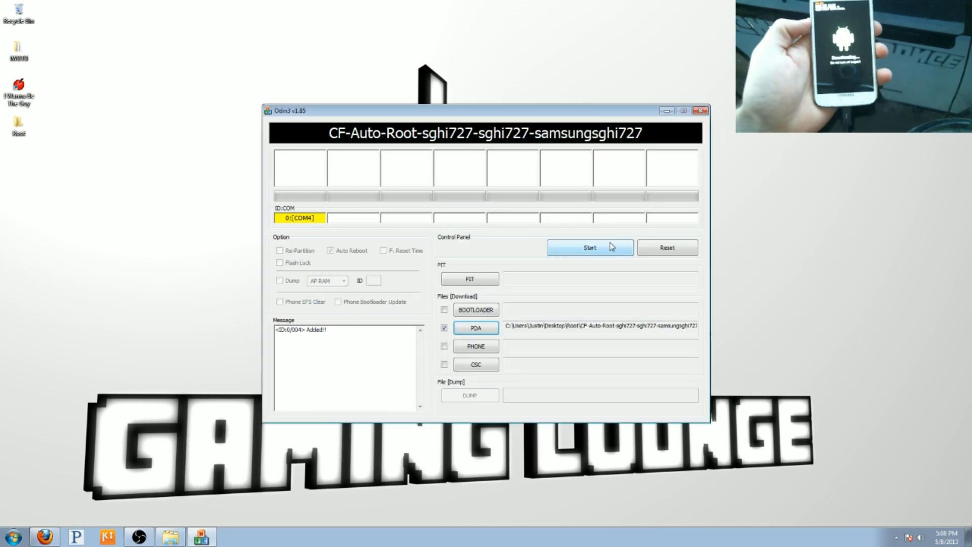
left_click(590, 247)
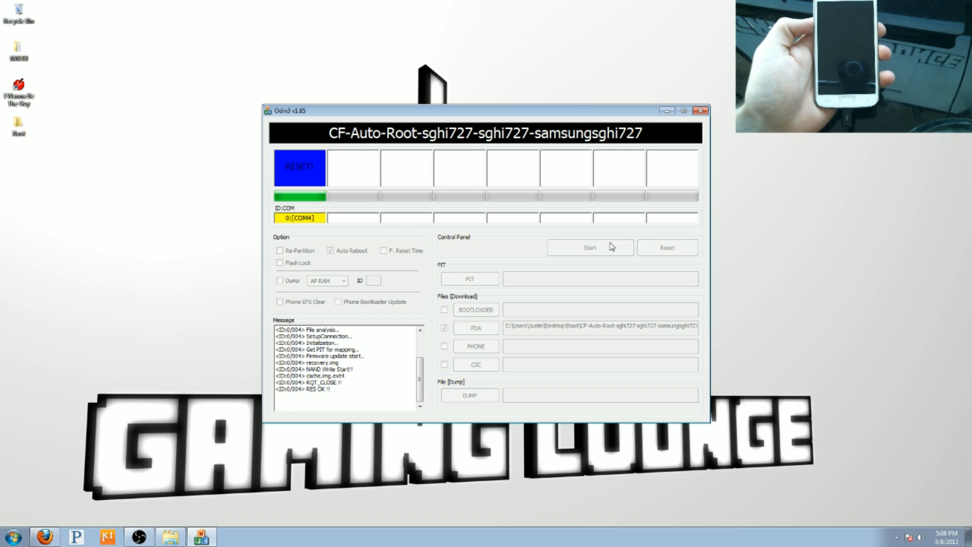
left_click(590, 247)
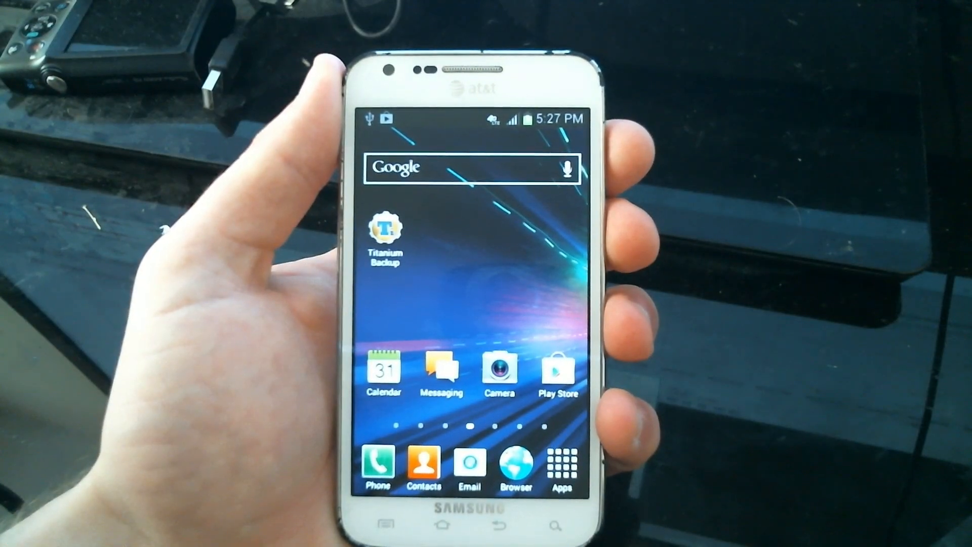
- Grant Titanium Backup superuser access and confirm About device reports Android 4.1.2
left_click(561, 462)
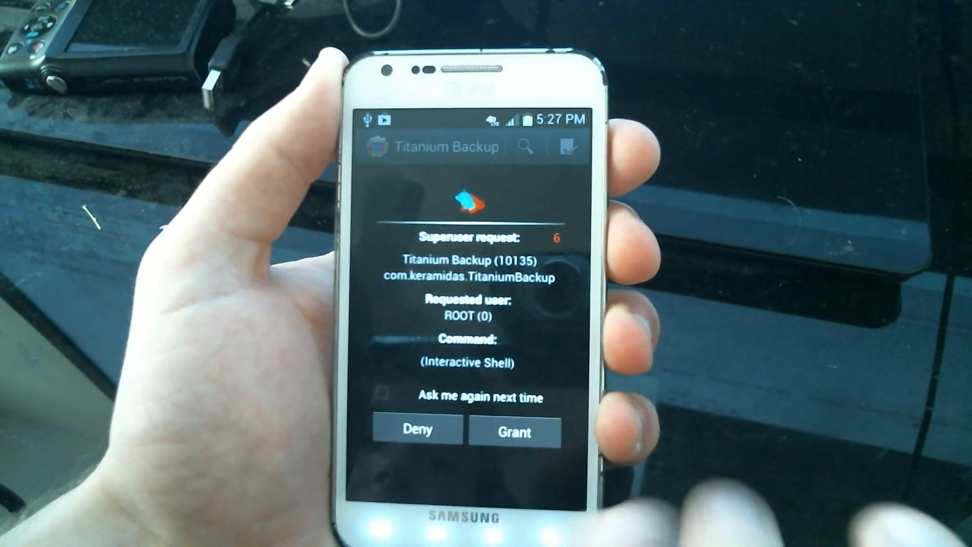
left_click(513, 431)
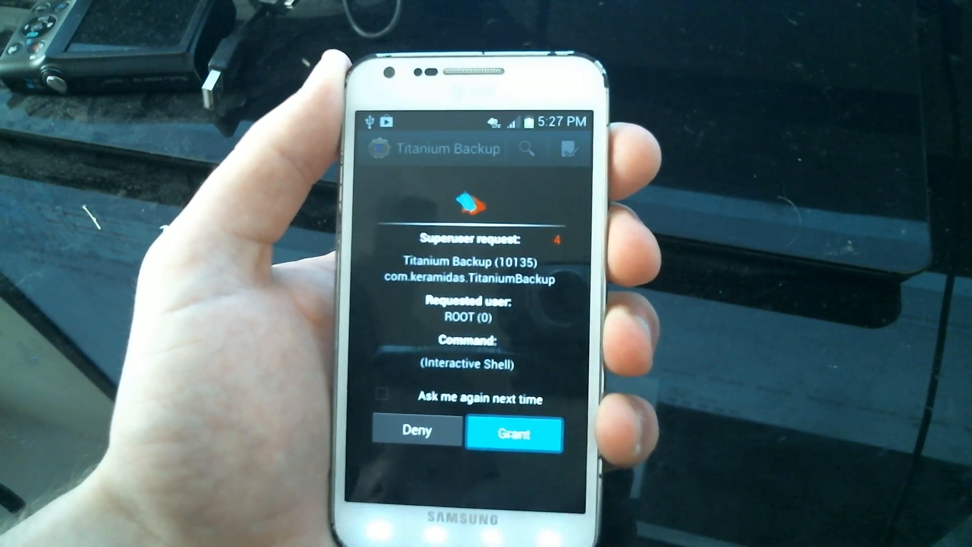
left_click(515, 433)
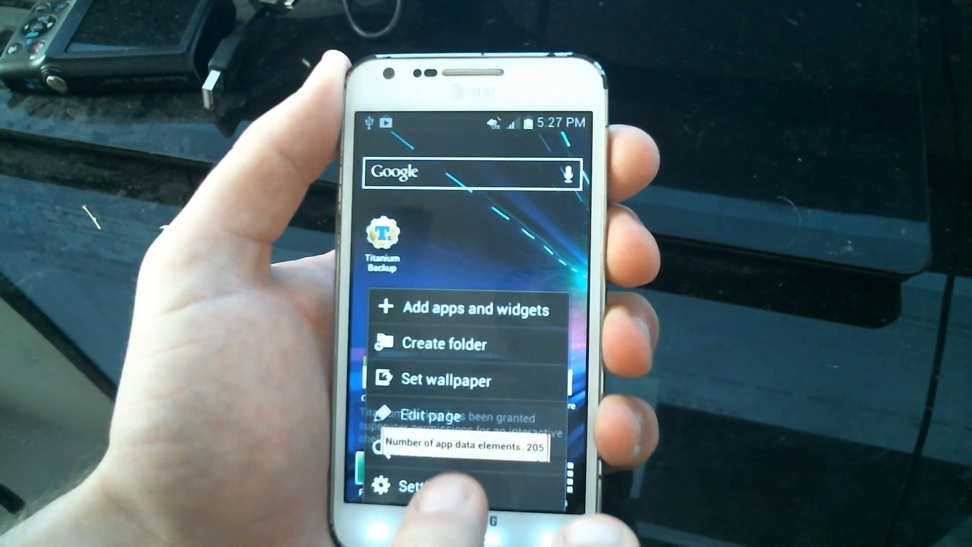
left_click(428, 484)
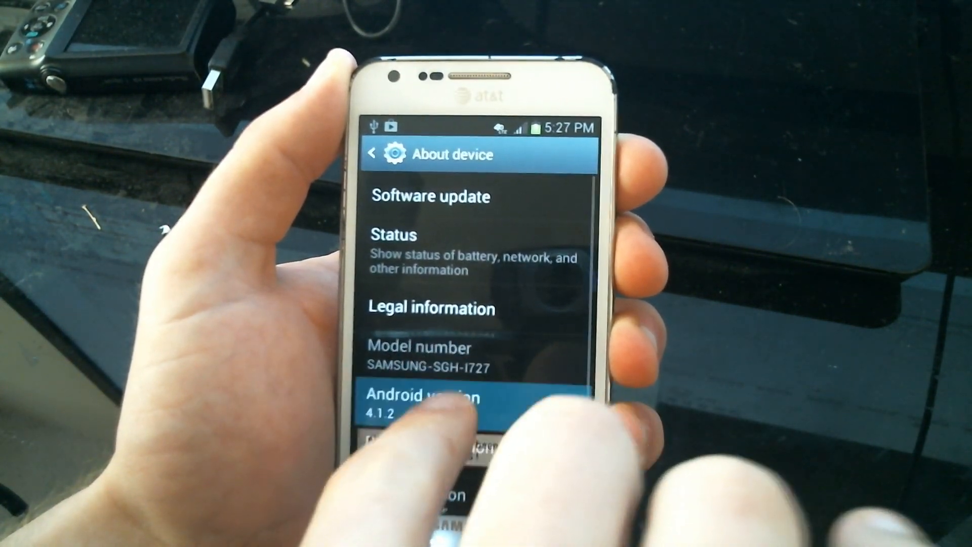
left_click(426, 402)
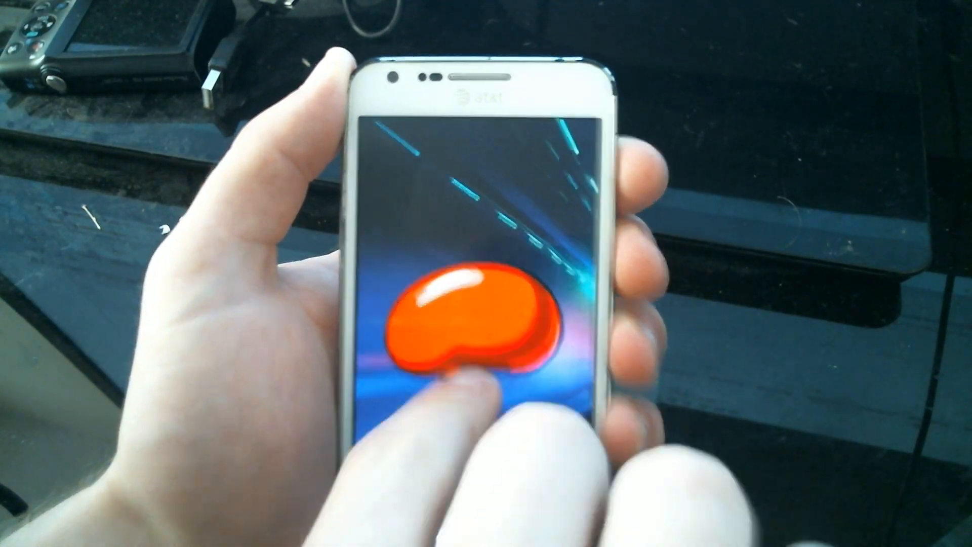